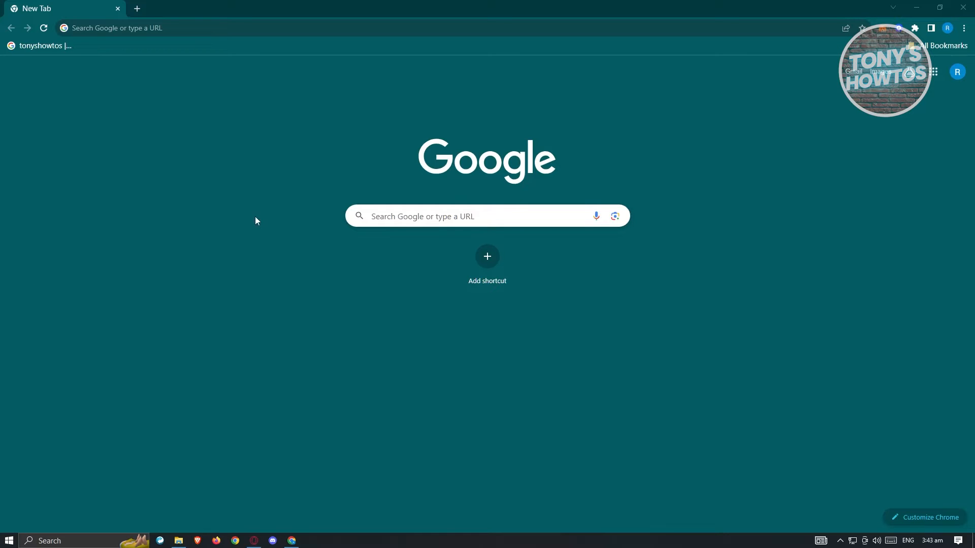
{"action": "mouse_move", "coordinate": [764, 176]}
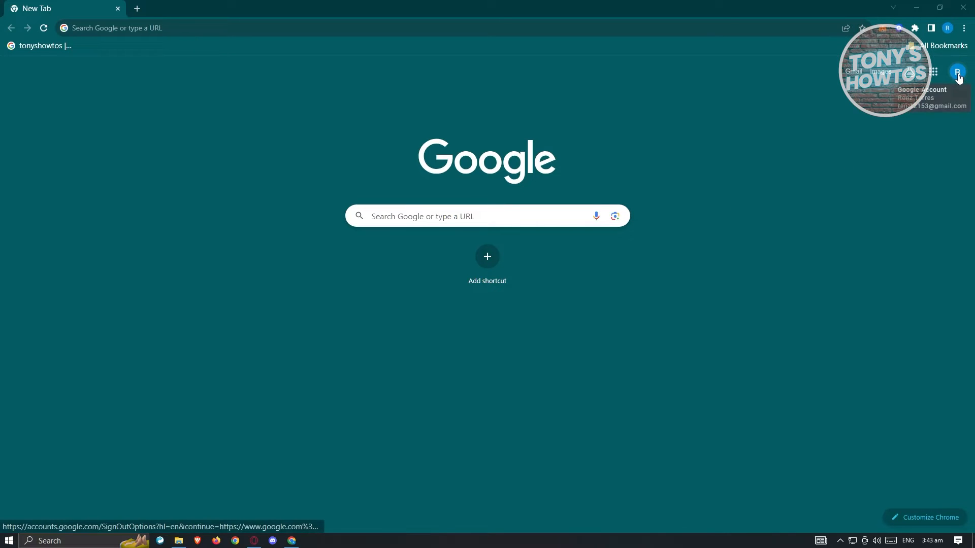
Reach the Google Account home page via the new-tab profile avatar's 'Manage your Google Account'
{"action": "left_click", "coordinate": [956, 71]}
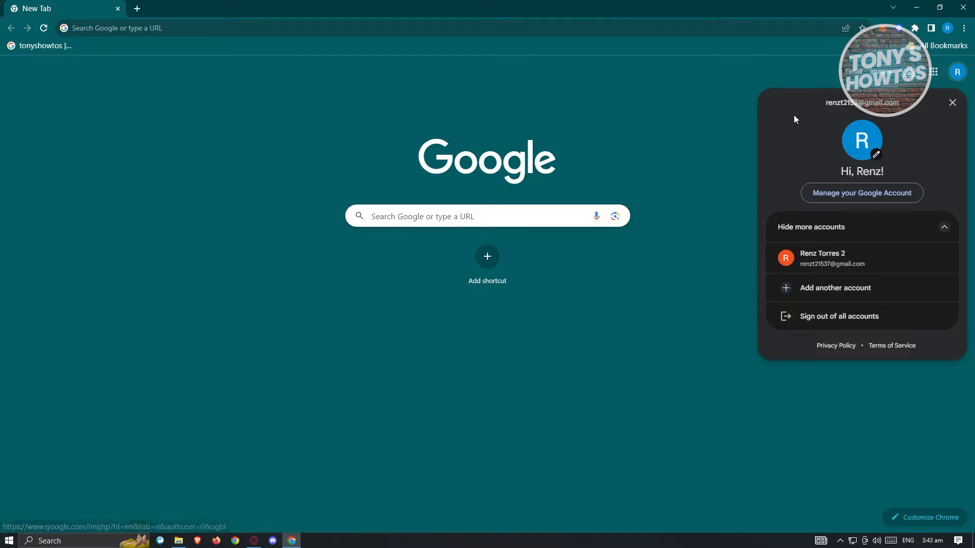
{"action": "left_click", "coordinate": [861, 193]}
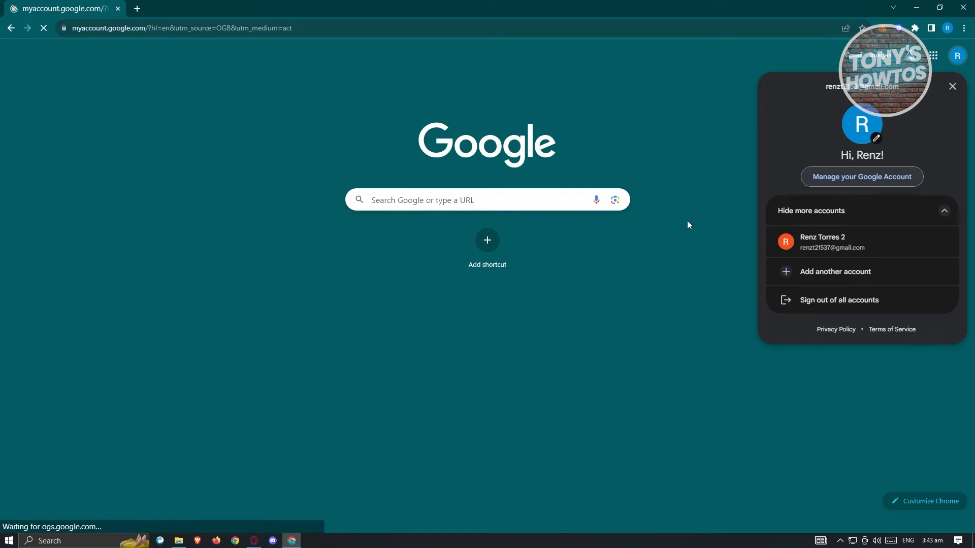
{"action": "left_click", "coordinate": [861, 176]}
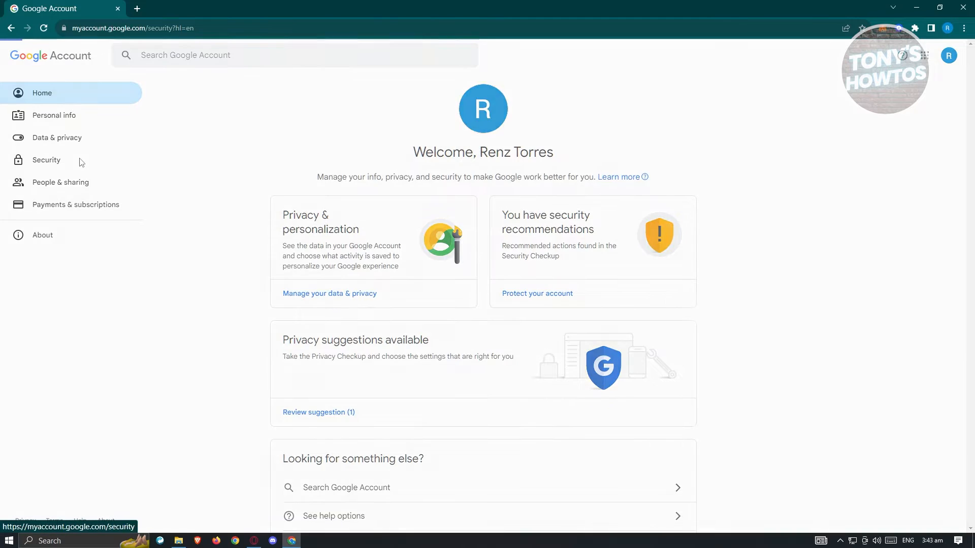
From Security, reach 'Skip password when possible' and see its toggle is on
{"action": "left_click", "coordinate": [46, 159]}
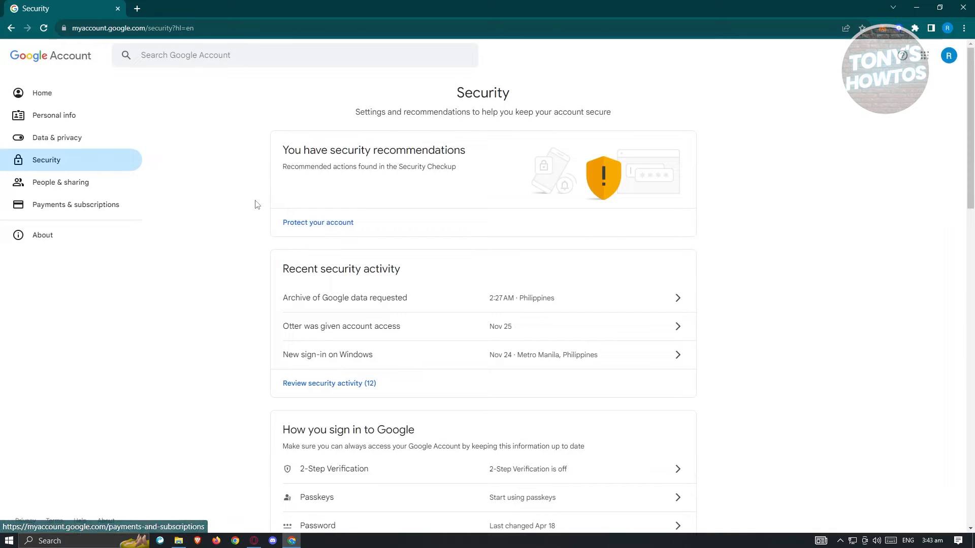
{"action": "scroll", "scroll_direction": "down", "scroll_amount": 3}
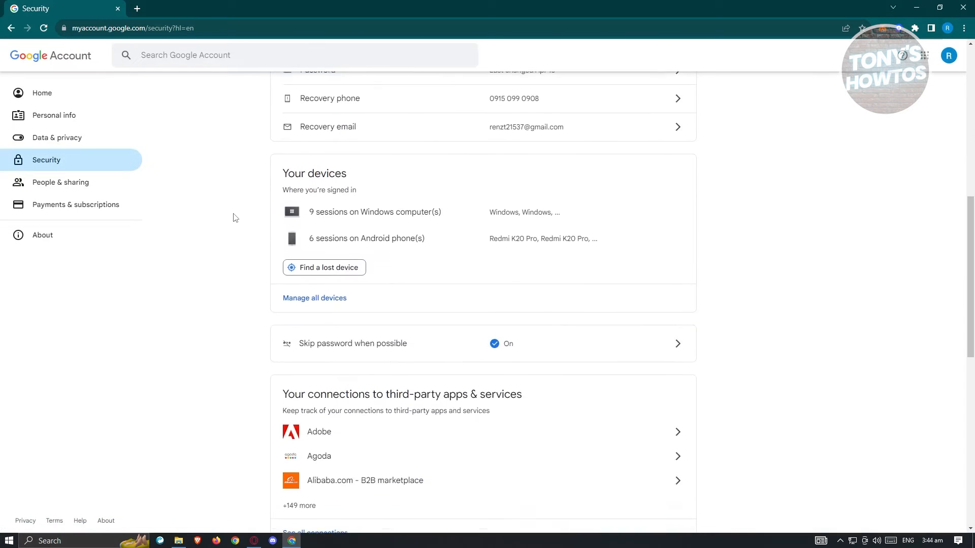
{"action": "scroll", "scroll_direction": "down", "scroll_amount": 3}
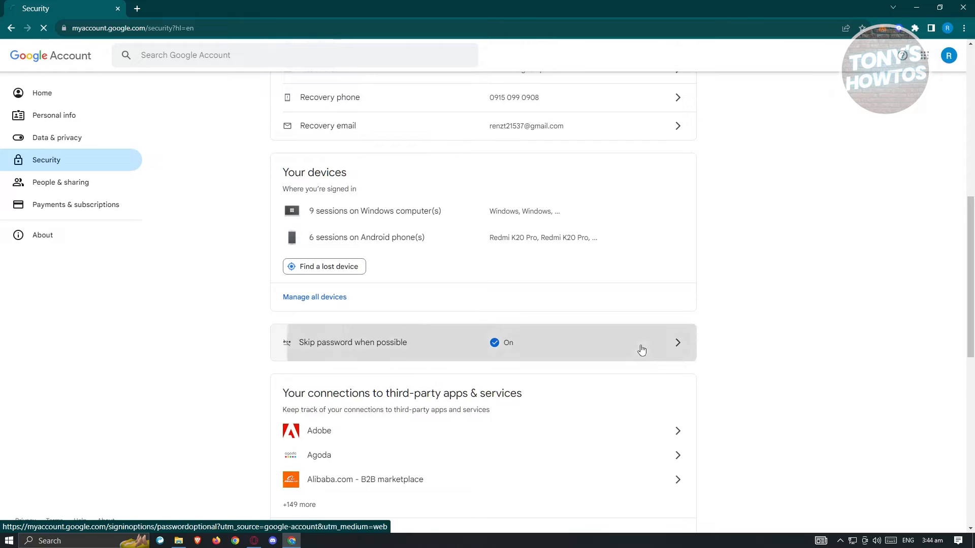
{"action": "left_click", "coordinate": [642, 342]}
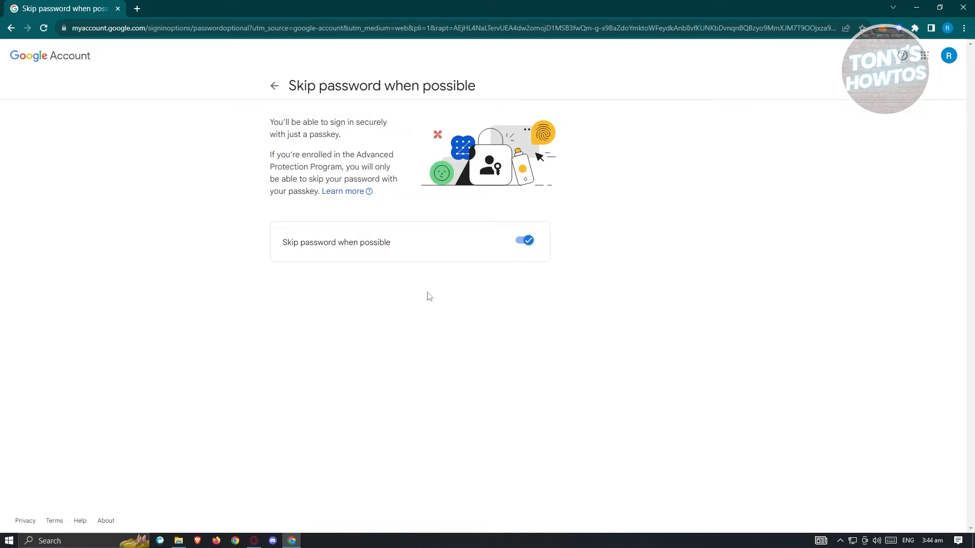
{"action": "mouse_move", "coordinate": [577, 261]}
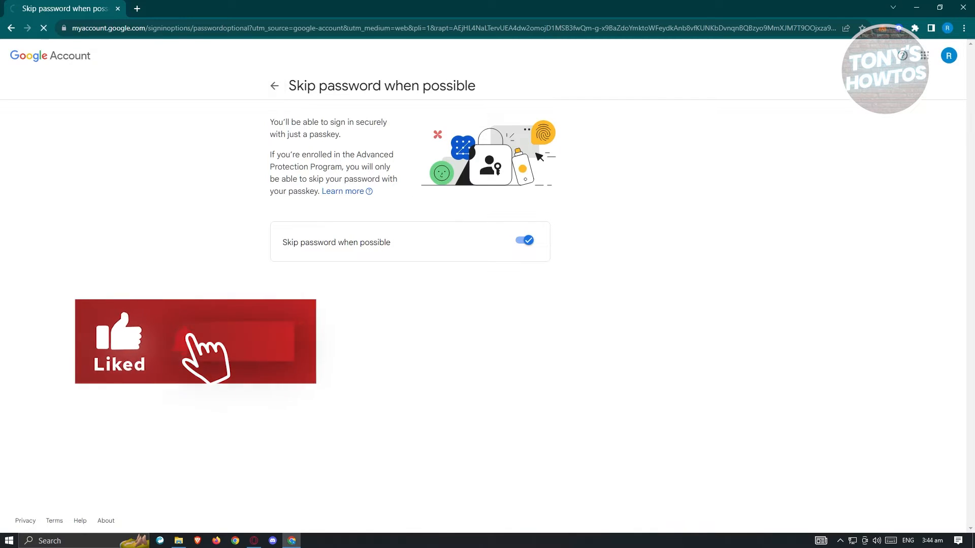
Back in Security under 'How you sign in to Google', reach Passkeys and its Create a passkey button
{"action": "left_click", "coordinate": [274, 85]}
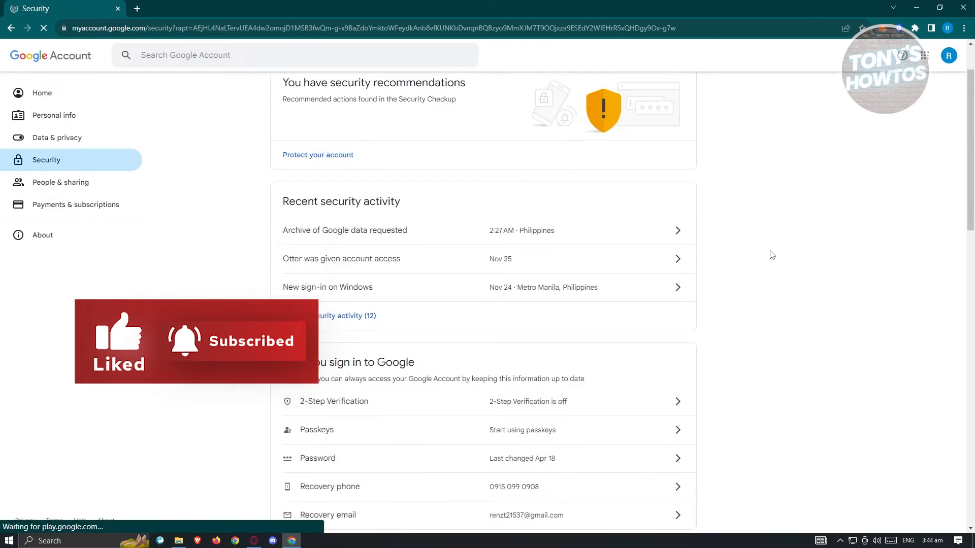
{"action": "scroll", "scroll_direction": "down", "scroll_amount": 3}
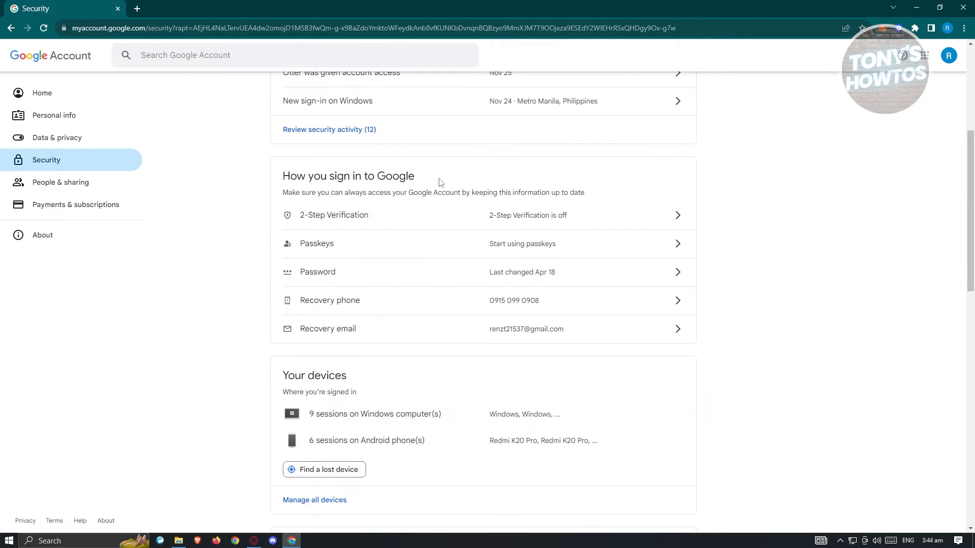
{"action": "mouse_move", "coordinate": [317, 243]}
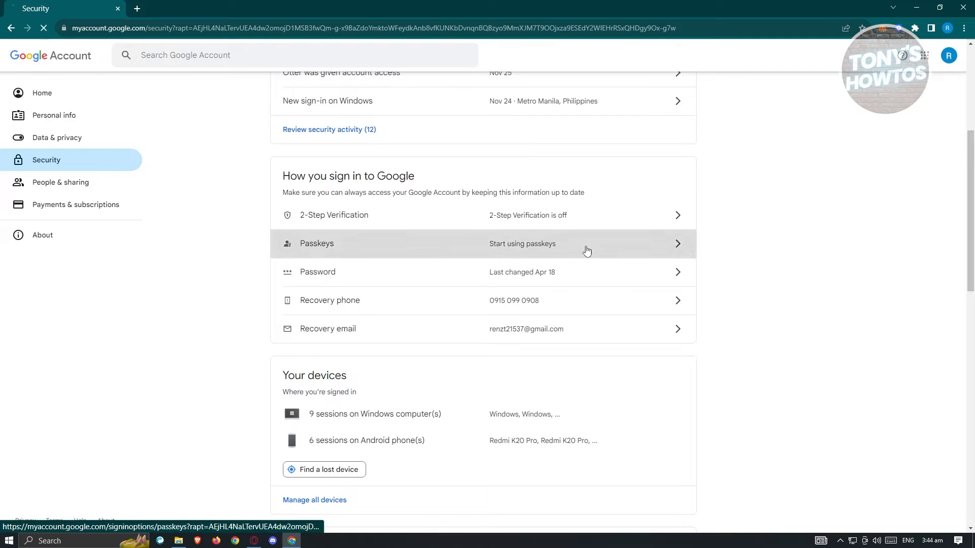
{"action": "left_click", "coordinate": [478, 243]}
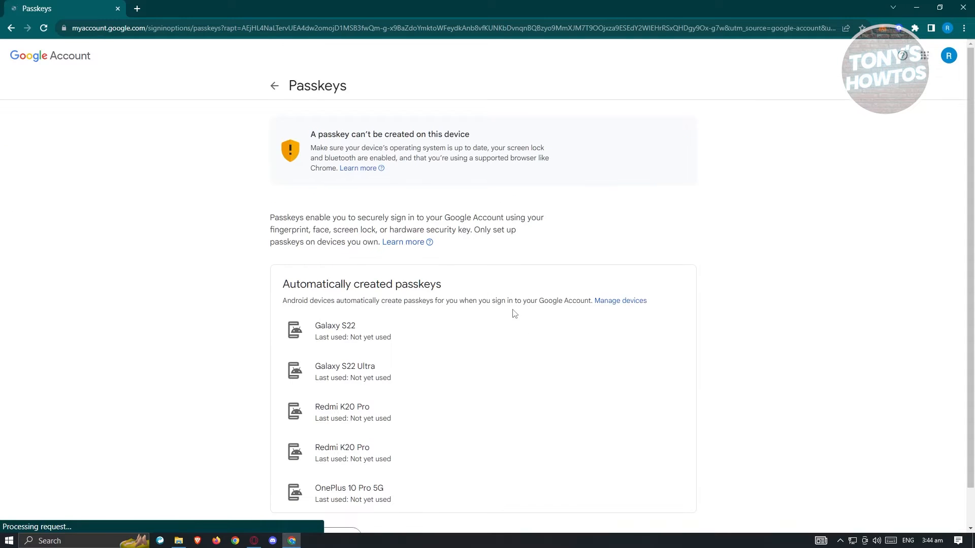
{"action": "scroll", "scroll_direction": "down", "scroll_amount": 3}
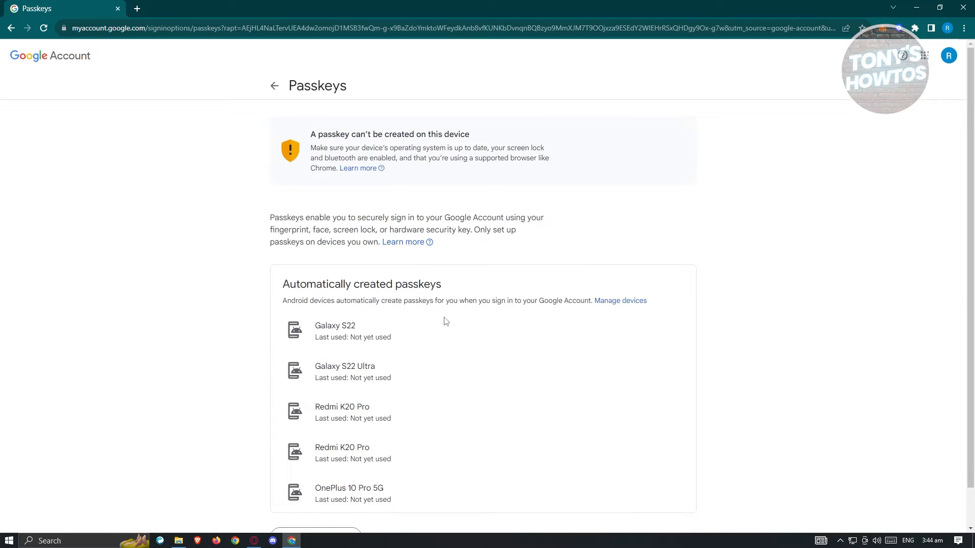
{"action": "mouse_move", "coordinate": [600, 298]}
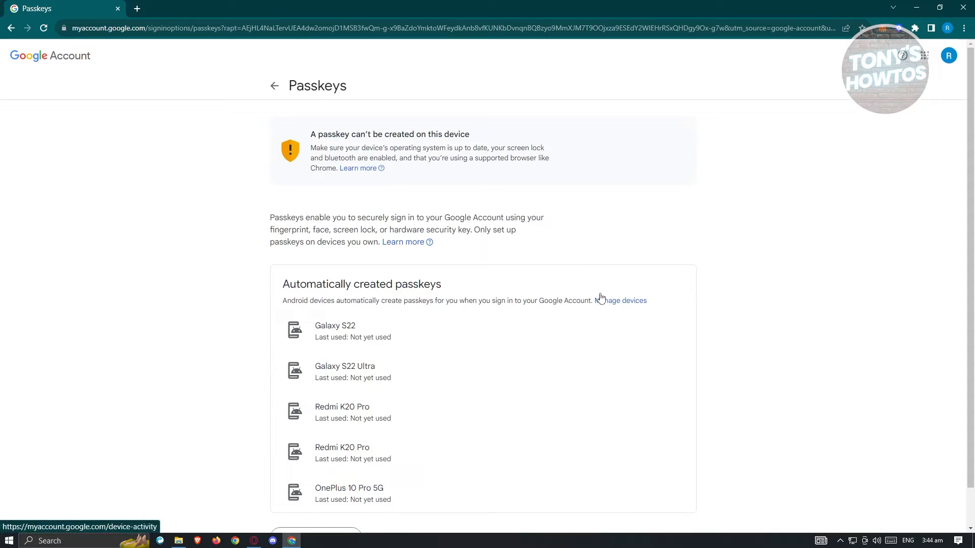
{"action": "mouse_move", "coordinate": [623, 174]}
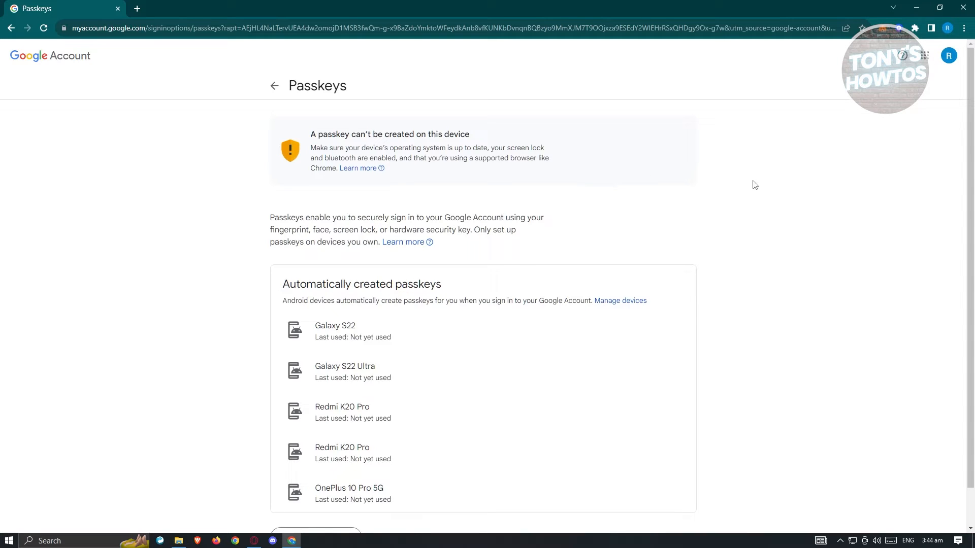
{"action": "scroll", "scroll_direction": "down", "scroll_amount": 3}
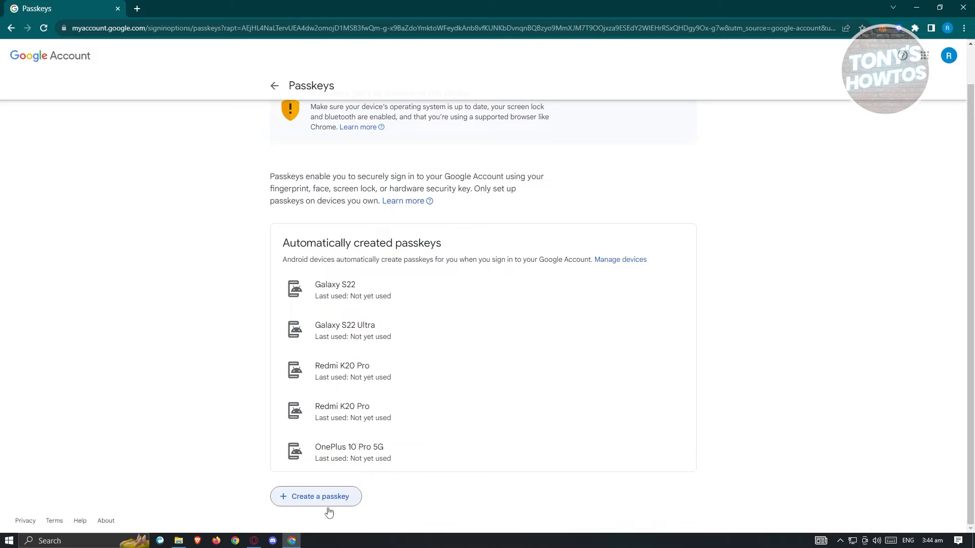
{"action": "mouse_move", "coordinate": [318, 503]}
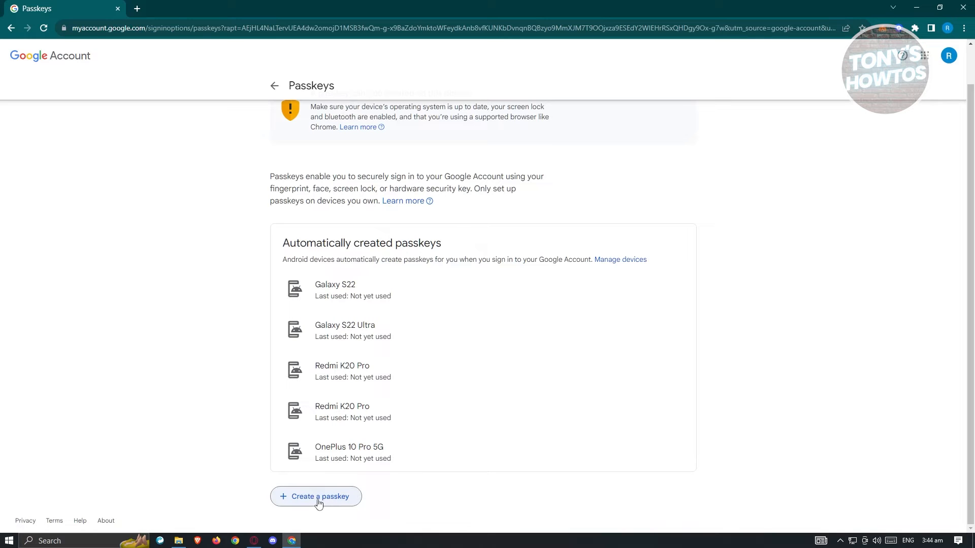
Attempt passkey creation via another device, abandon the USB security key prompt and dismiss the error
{"action": "left_click", "coordinate": [316, 497]}
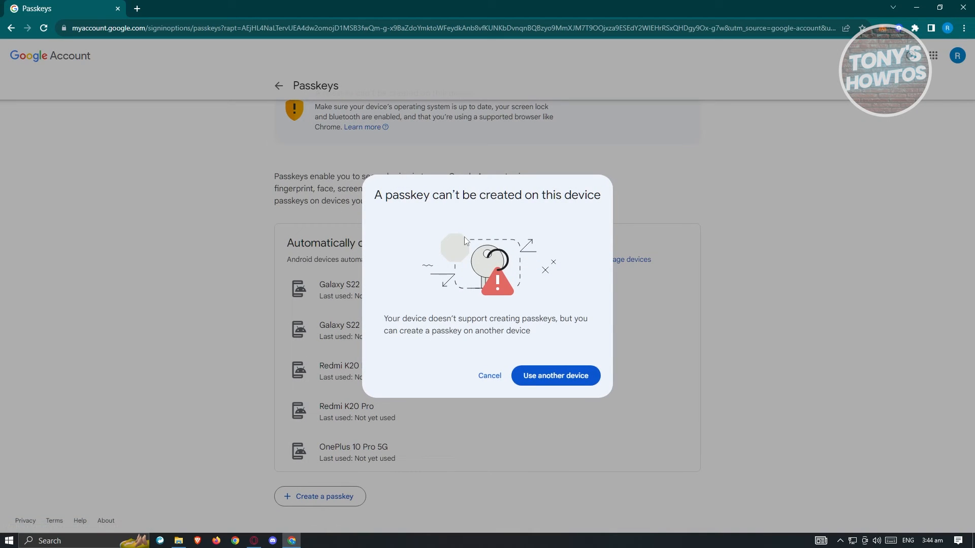
{"action": "mouse_move", "coordinate": [483, 238]}
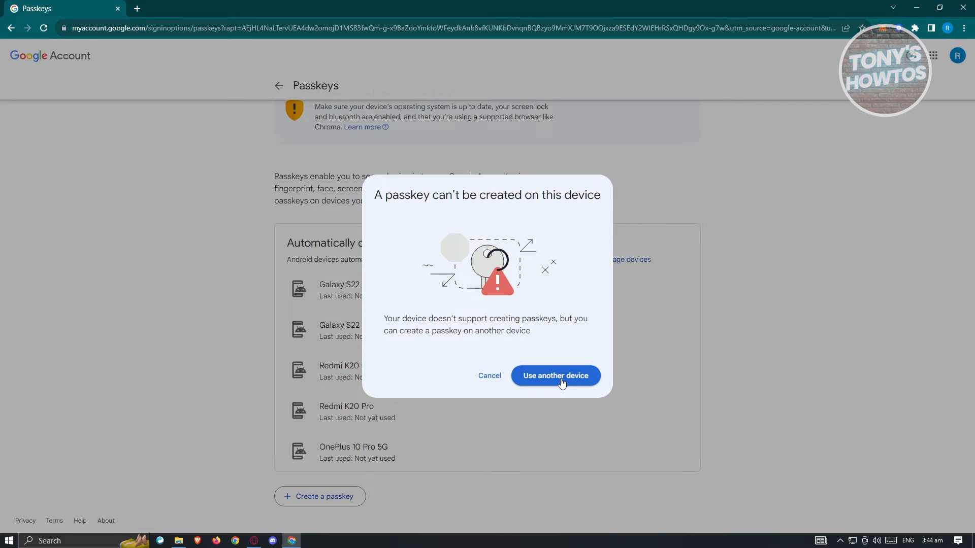
{"action": "left_click", "coordinate": [555, 375]}
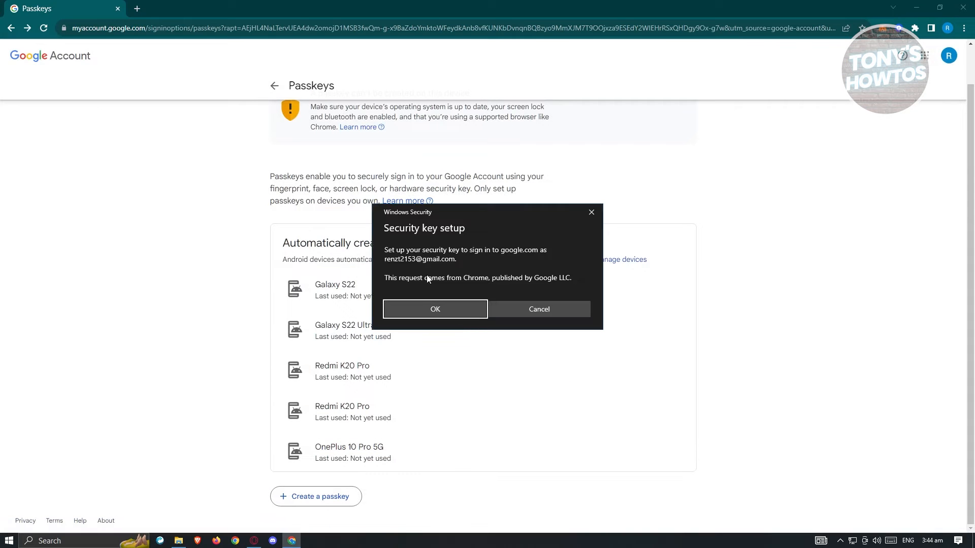
{"action": "left_click", "coordinate": [434, 308]}
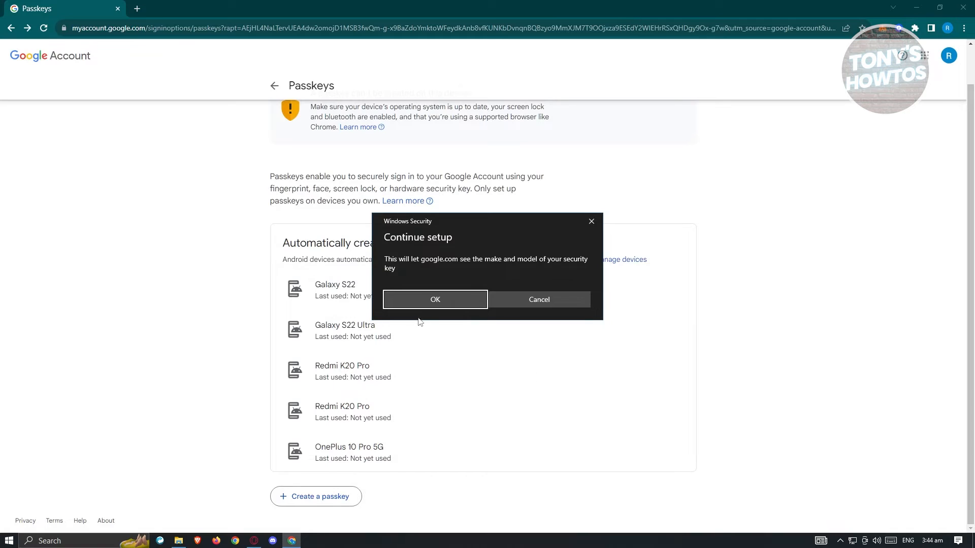
{"action": "left_click", "coordinate": [434, 299]}
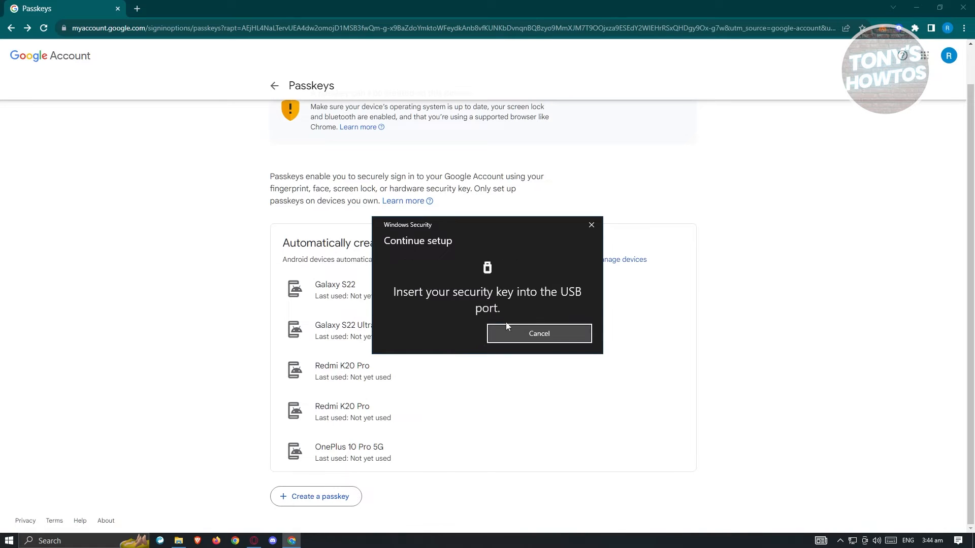
{"action": "left_click", "coordinate": [538, 333]}
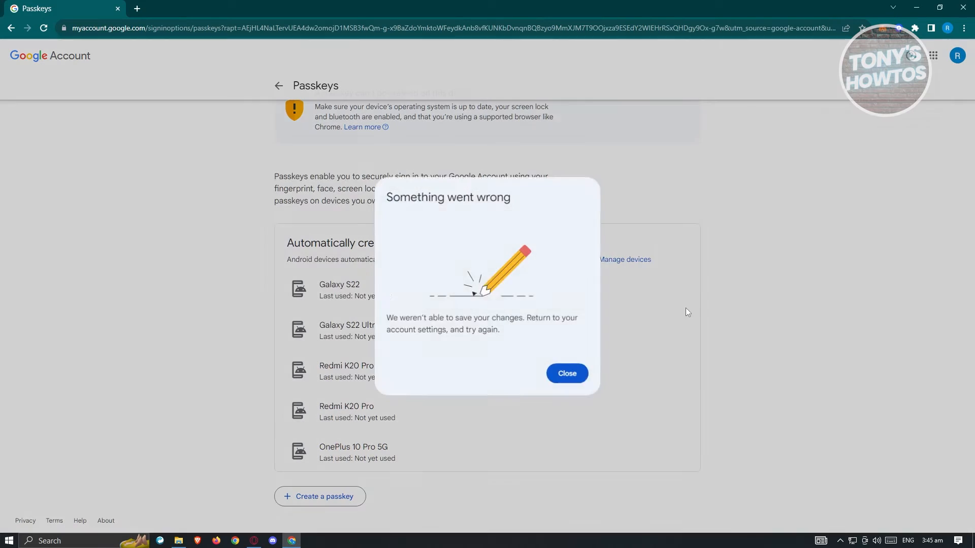
{"action": "left_click", "coordinate": [565, 373]}
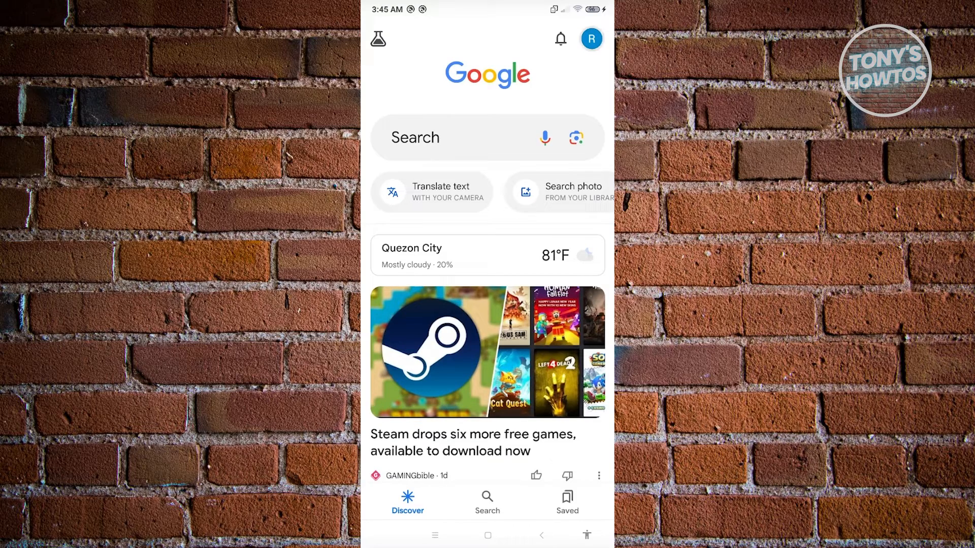
On the phone's Google app, reach the account's Security tab at 'How you sign in to Google'
{"action": "left_click", "coordinate": [591, 38]}
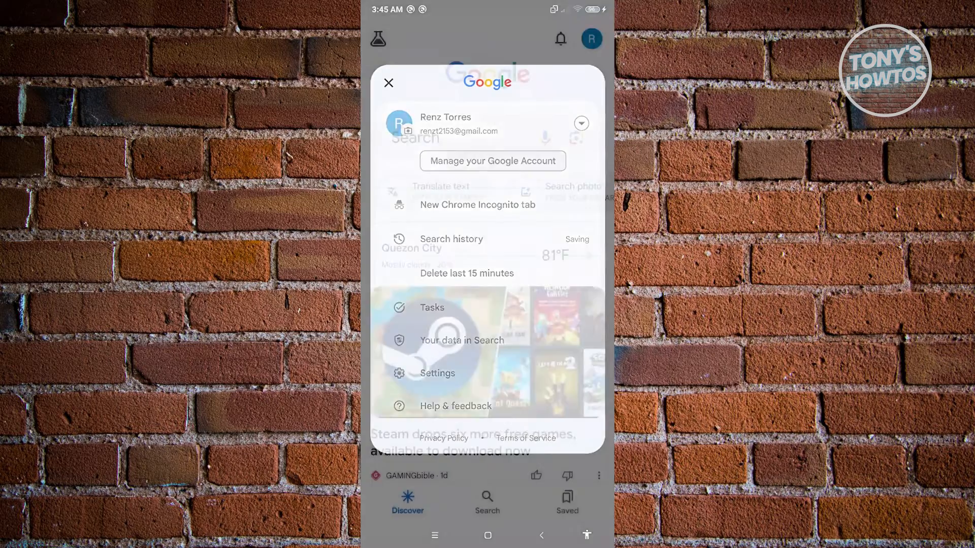
{"action": "left_click", "coordinate": [491, 160]}
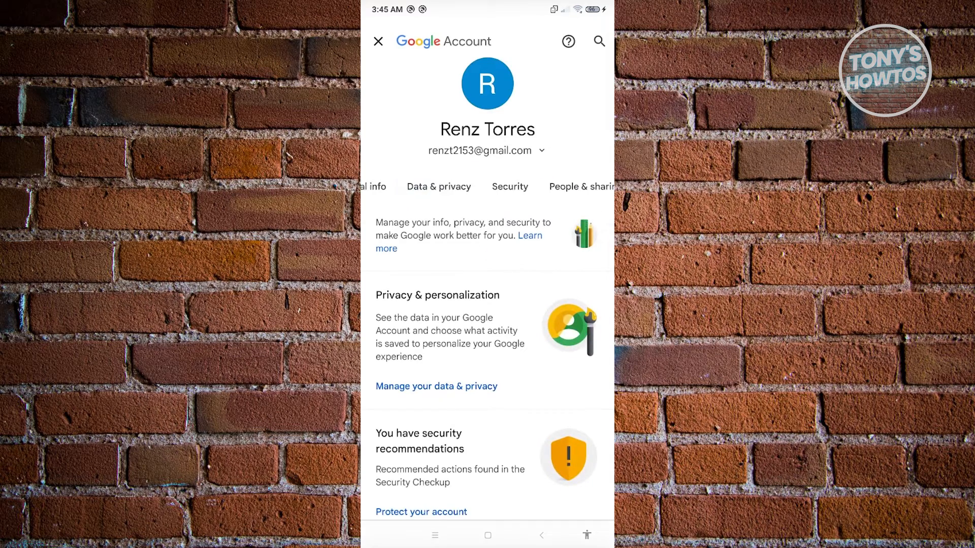
{"action": "left_click", "coordinate": [508, 186]}
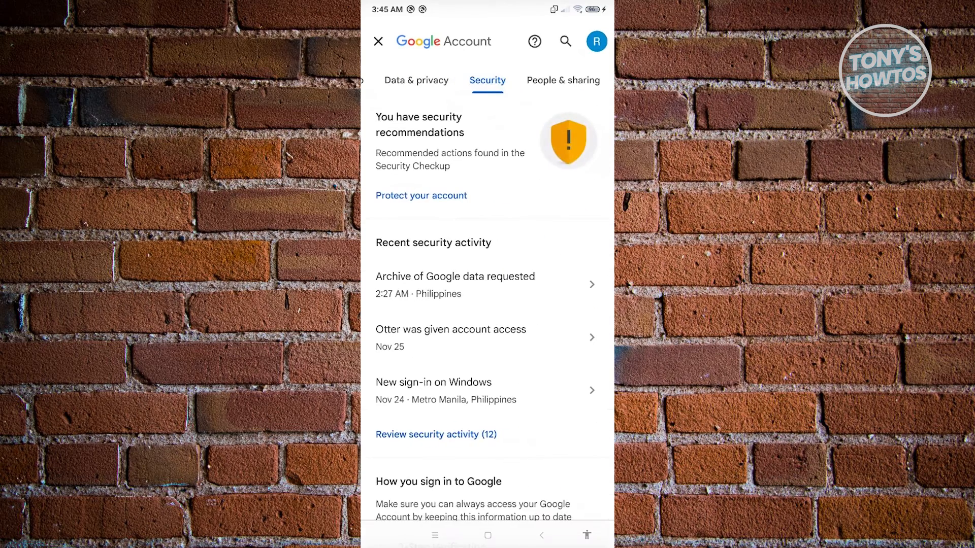
{"action": "scroll", "scroll_direction": "down", "scroll_amount": 3}
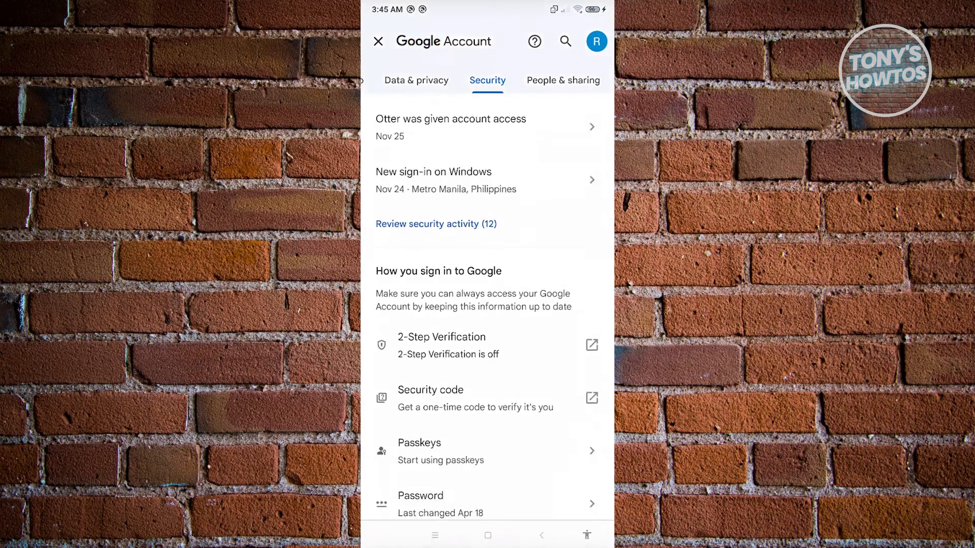
{"action": "scroll", "scroll_direction": "down", "scroll_amount": 3}
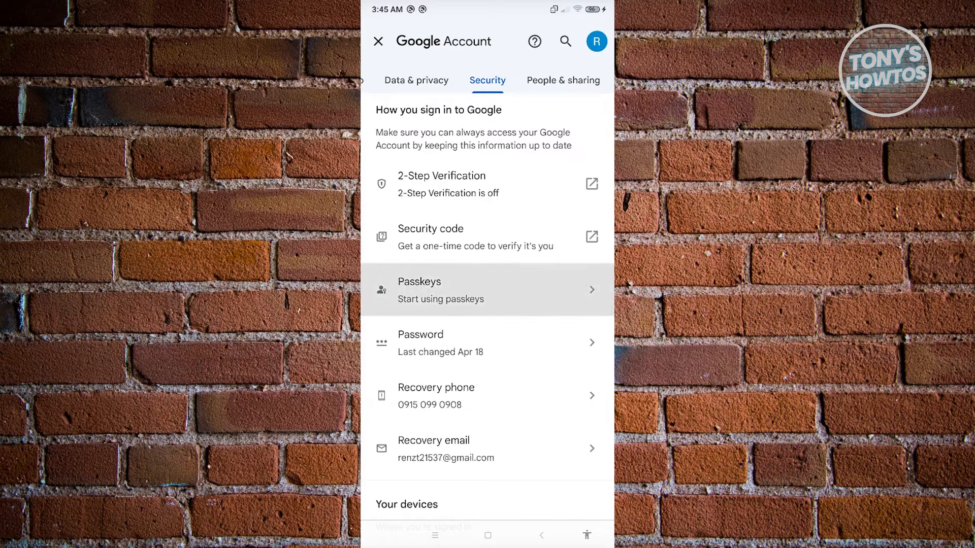
Enter Passkeys and verify identity with the phone's fingerprint sensor
{"action": "left_click", "coordinate": [486, 289]}
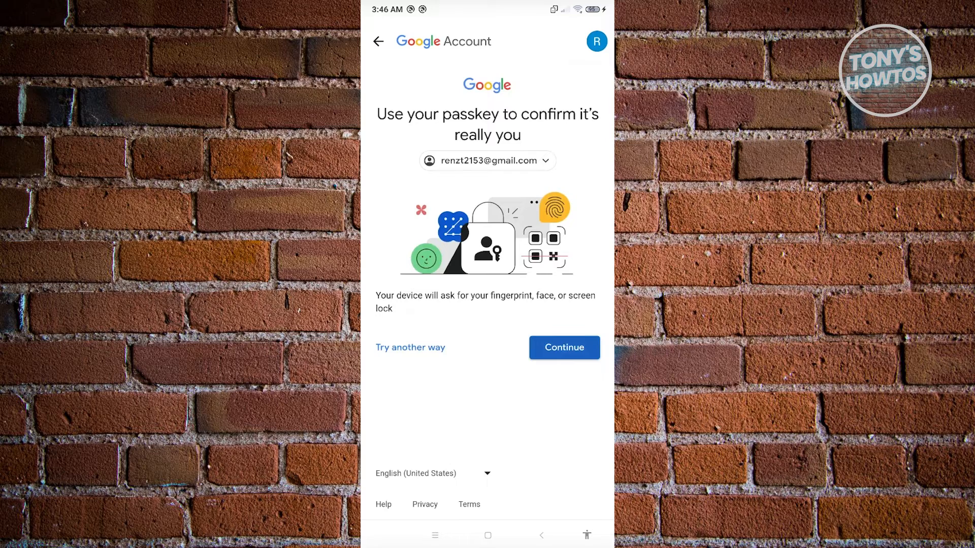
{"action": "left_click", "coordinate": [564, 347]}
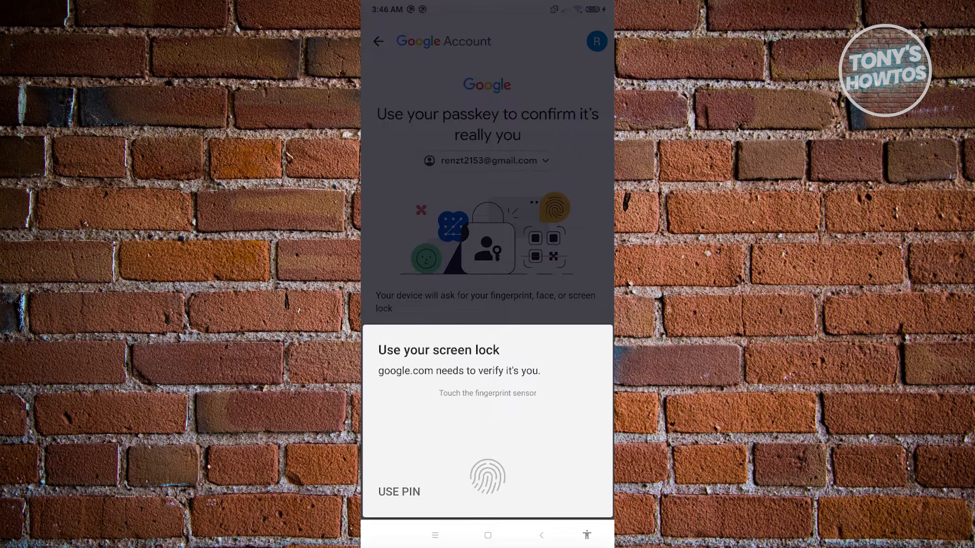
{"action": "left_click", "coordinate": [487, 477]}
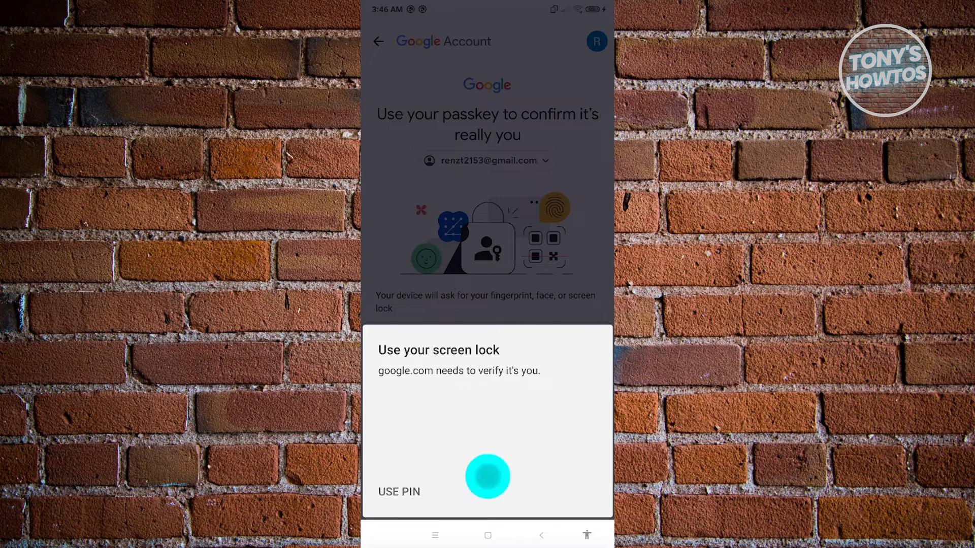
{"action": "left_click", "coordinate": [487, 477]}
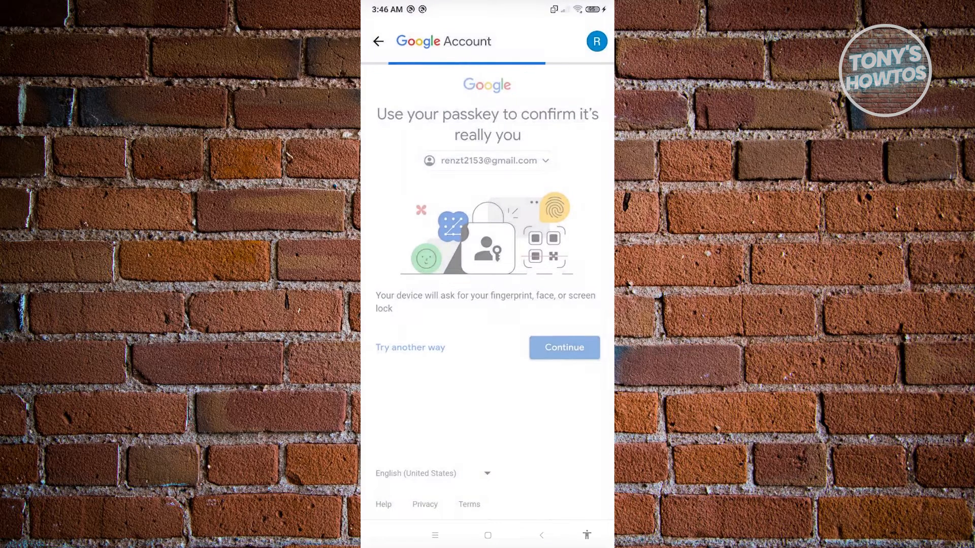
{"action": "left_click", "coordinate": [564, 347]}
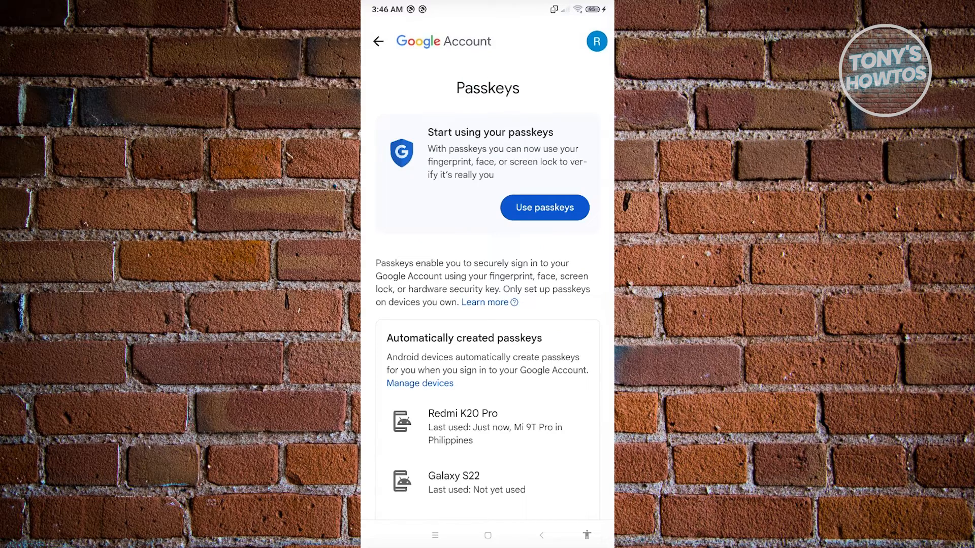
Switch on 'Use passkeys', acknowledge with Done and return to the Security tab
{"action": "left_click", "coordinate": [543, 207]}
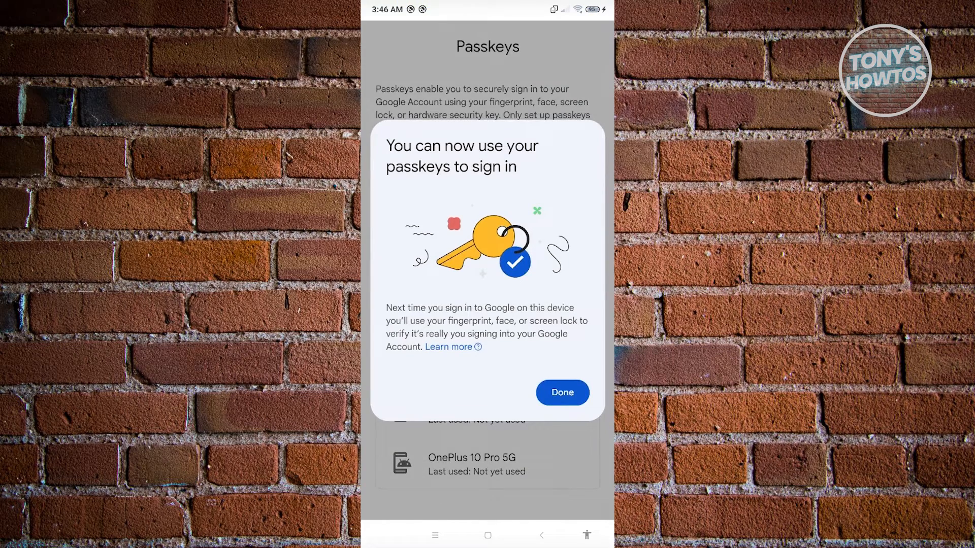
{"action": "left_click", "coordinate": [560, 391]}
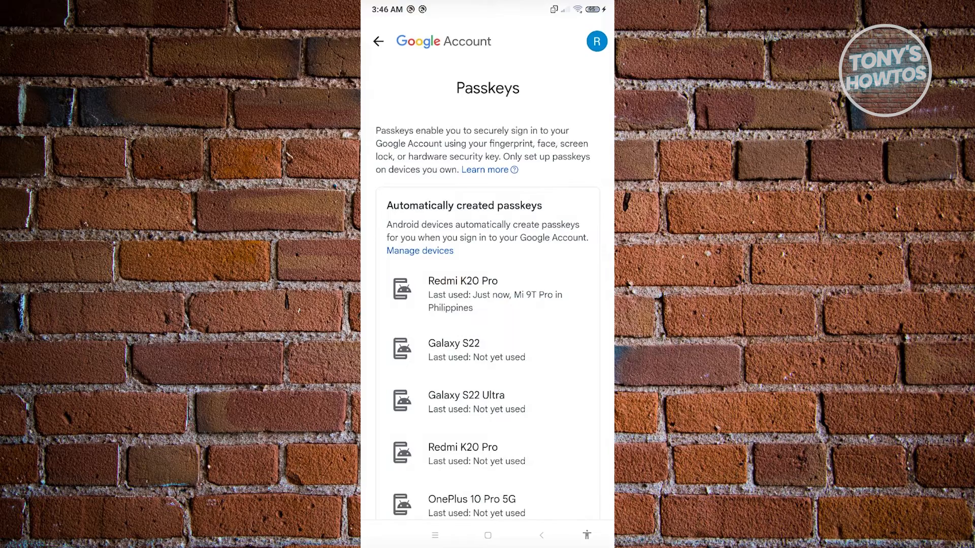
{"action": "left_click", "coordinate": [378, 42]}
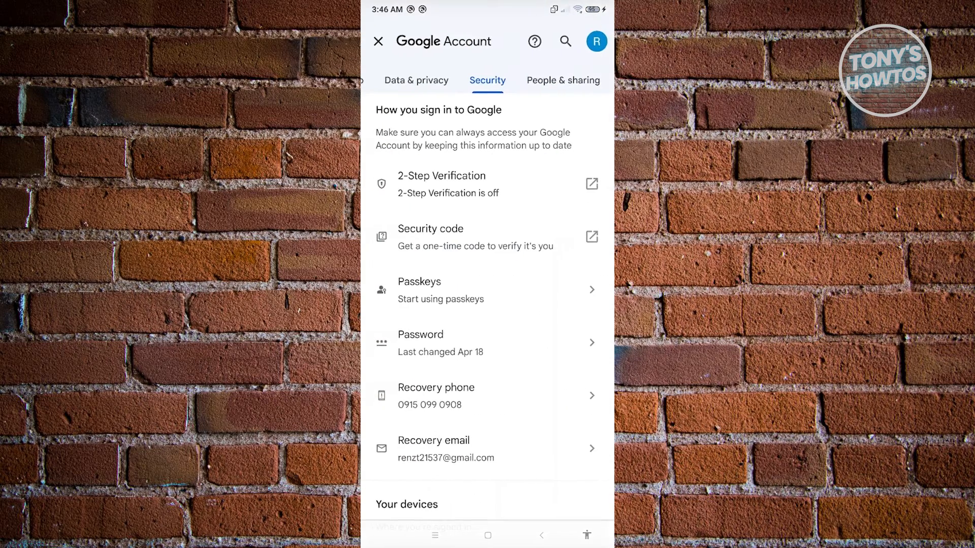